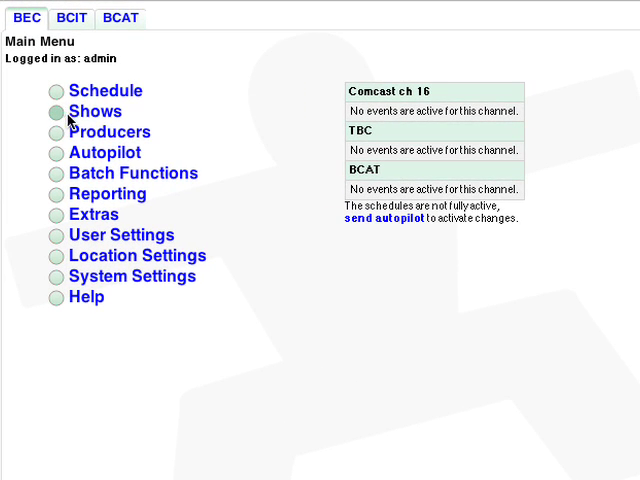
Step: Start a blank new show record from Show Management
{"action": "left_click", "coordinate": [96, 112]}
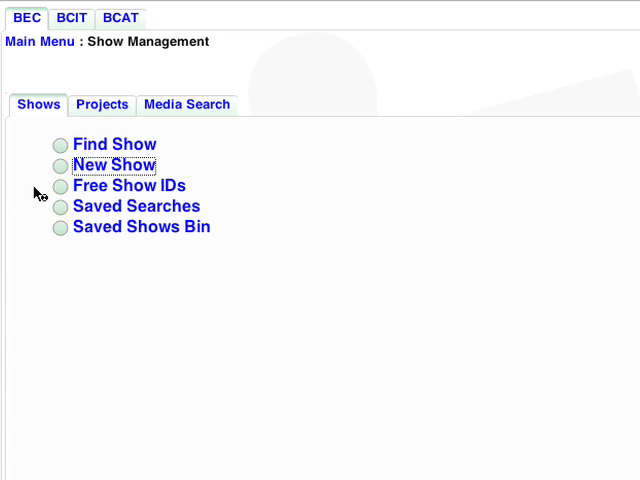
{"action": "left_click", "coordinate": [114, 164]}
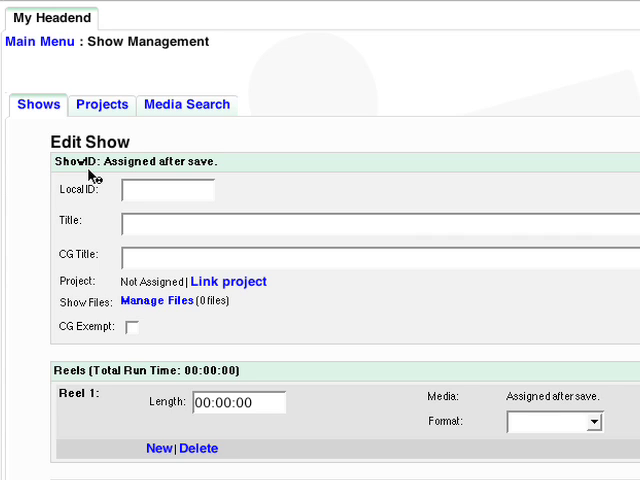
{"action": "mouse_move", "coordinate": [296, 190]}
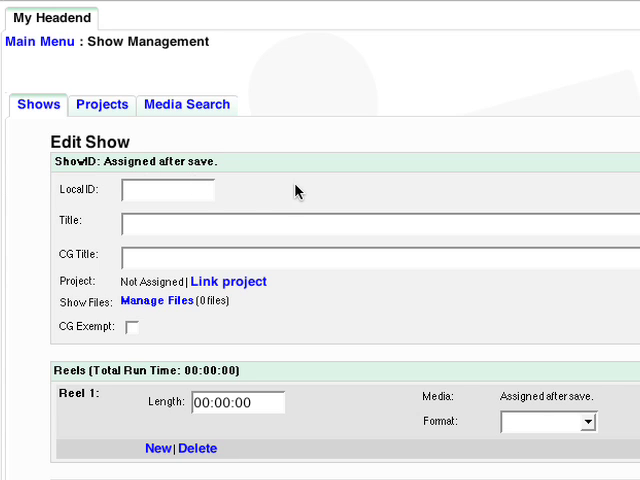
Step: Enter local ID LCT-1056, title 'My Show – show 021908' and CG title 'My Show – How to Create Shows'
{"action": "type", "text": "LCT-1056"}
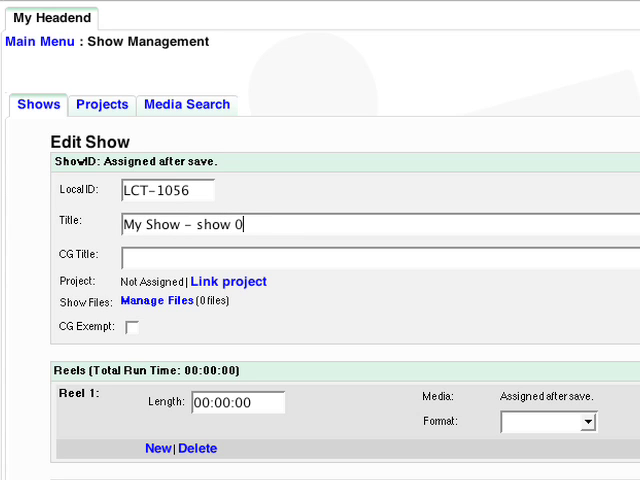
{"action": "type", "text": "21908"}
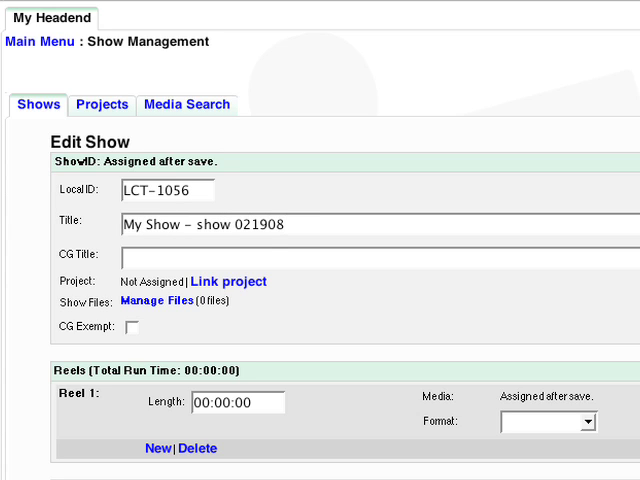
{"action": "type", "text": "My Show –"}
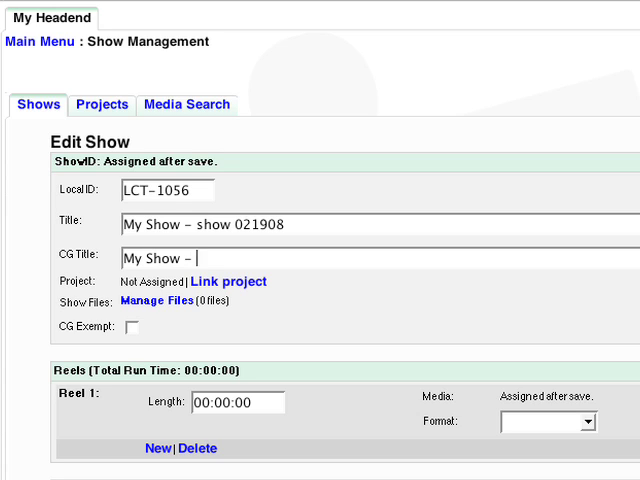
{"action": "type", "text": "How to Create"}
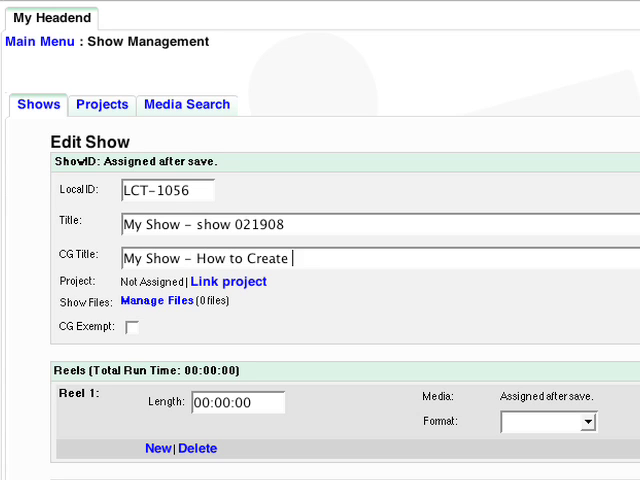
{"action": "type", "text": "Shows"}
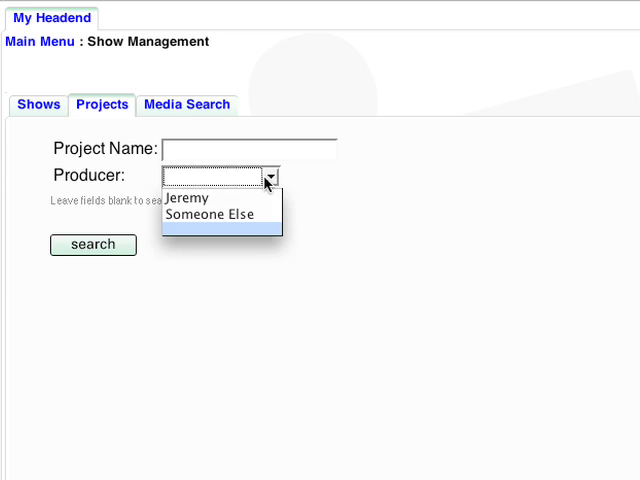
Step: Filter projects by producer Jeremy and link the show to his How To project
{"action": "left_click", "coordinate": [184, 196]}
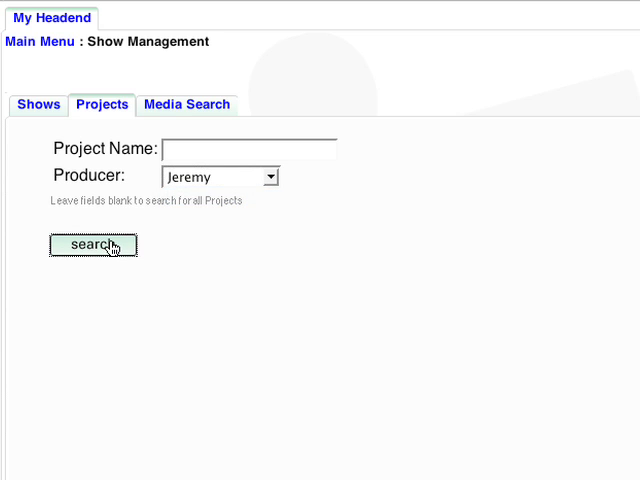
{"action": "left_click", "coordinate": [92, 244]}
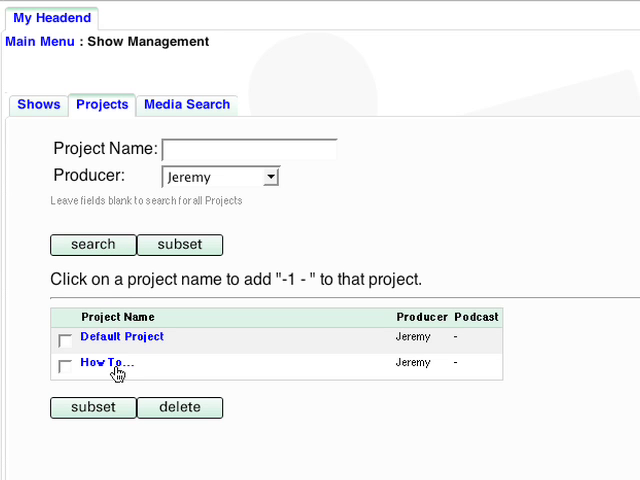
{"action": "left_click", "coordinate": [100, 362]}
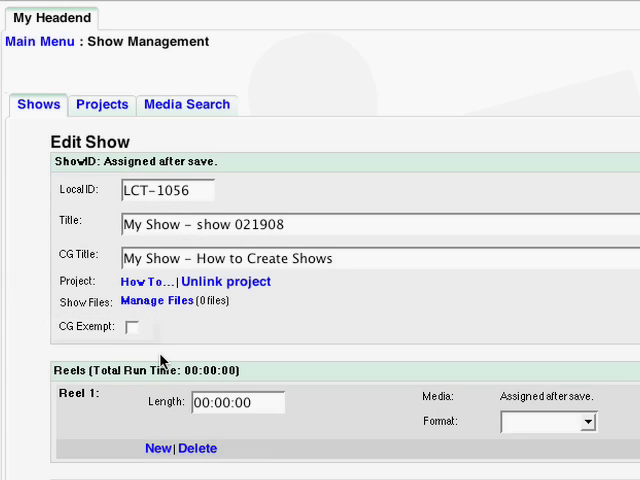
Step: Give Reel 1 a length of 00:10:00 and Quicktime format
{"action": "scroll", "scroll_direction": "down", "scroll_amount": 3}
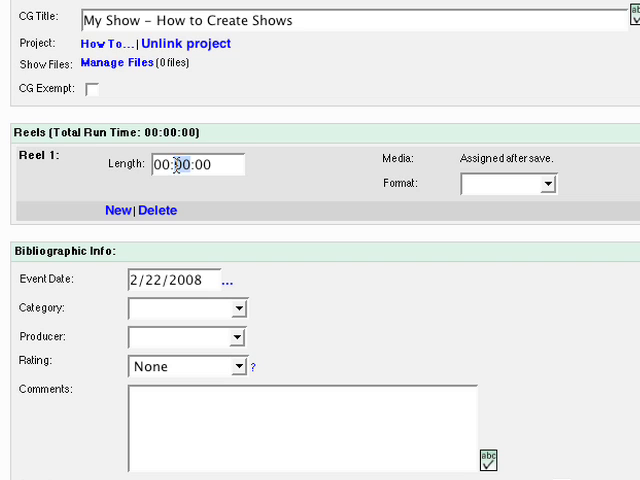
{"action": "type", "text": "00:10:00"}
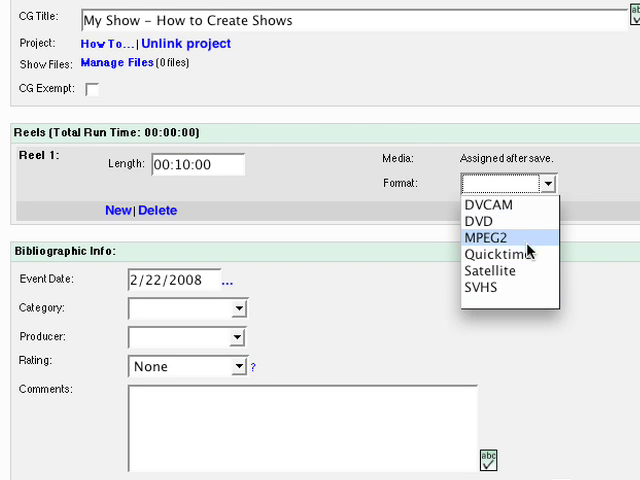
{"action": "left_click", "coordinate": [492, 260]}
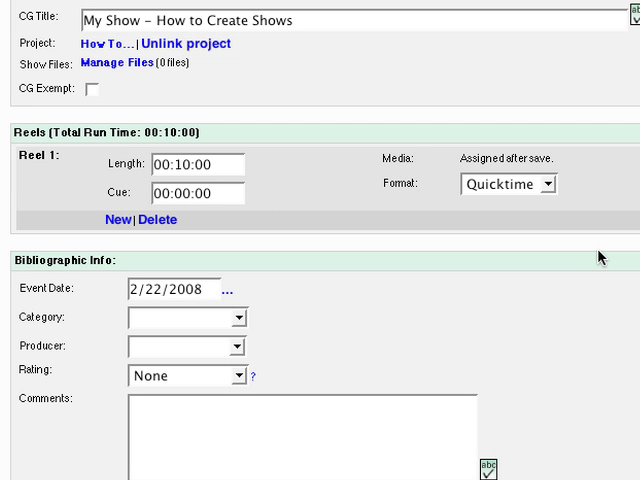
{"action": "mouse_move", "coordinate": [112, 224]}
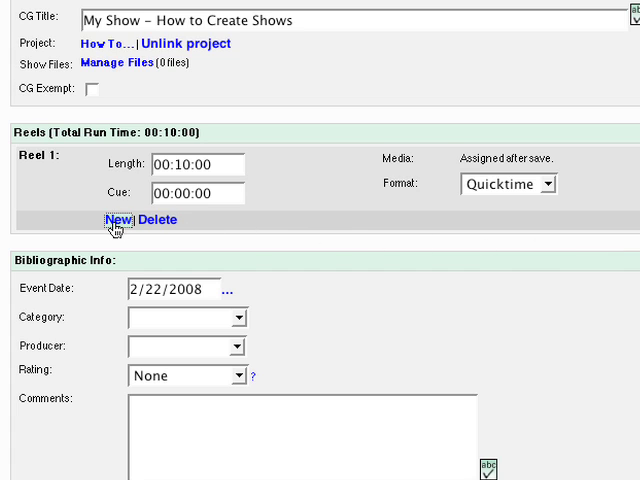
Step: Add Reel 2 at 00:08:00 in Quicktime, making total run time 00:18:00
{"action": "left_click", "coordinate": [116, 220]}
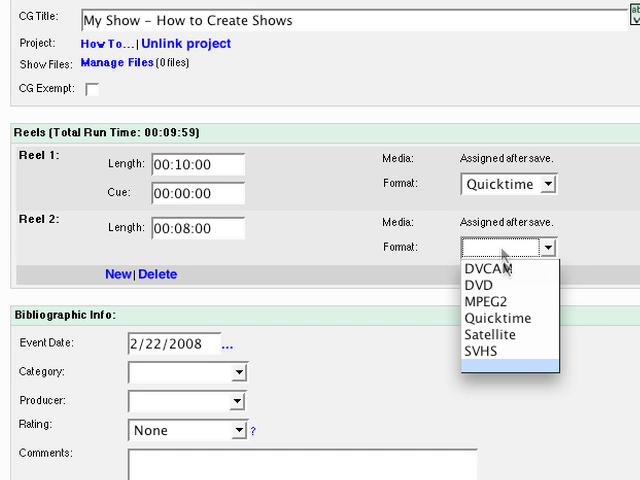
{"action": "left_click", "coordinate": [502, 318]}
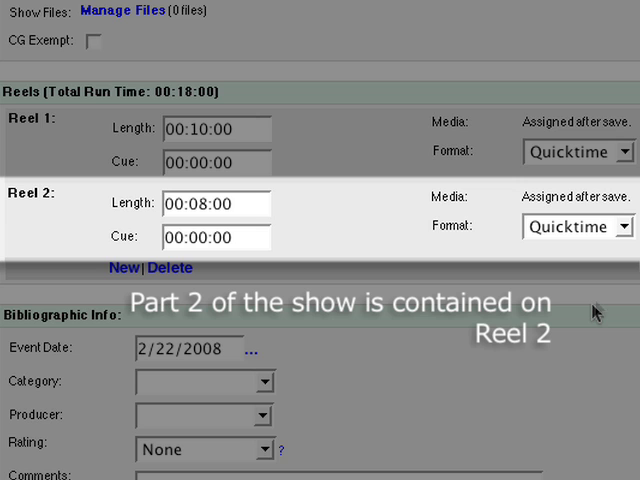
{"action": "mouse_move", "coordinate": [624, 296]}
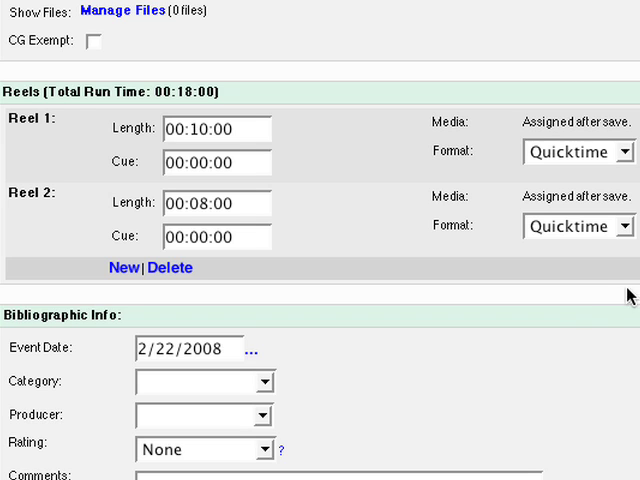
Step: Pick 02/19/2008 as the event date from the calendar
{"action": "left_click", "coordinate": [260, 348]}
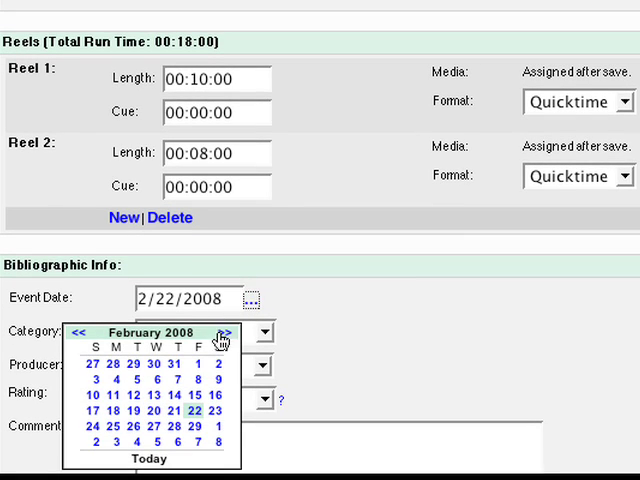
{"action": "mouse_move", "coordinate": [130, 408]}
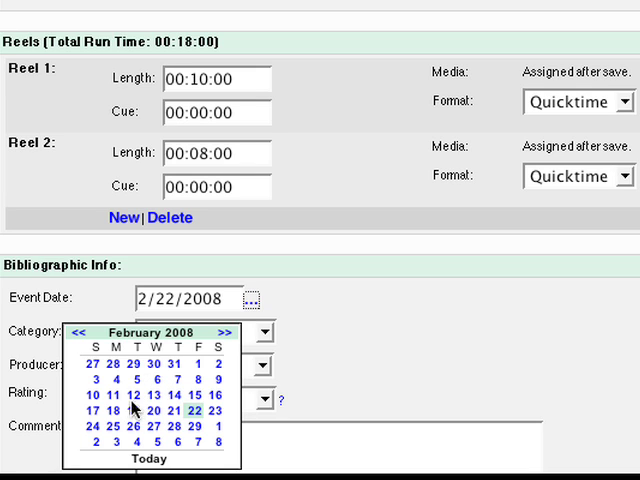
{"action": "left_click", "coordinate": [118, 406]}
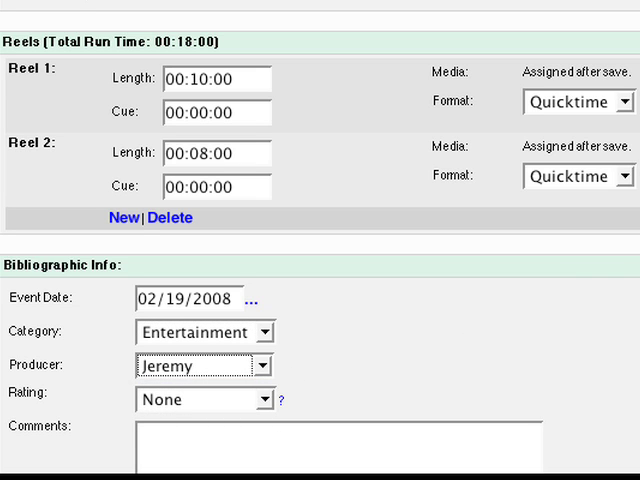
Step: Enter crew names 'Jeremy, …', a synopsis about creating show records in Cablecast, and encoding H.264@4mbs
{"action": "scroll", "scroll_direction": "down", "scroll_amount": 3}
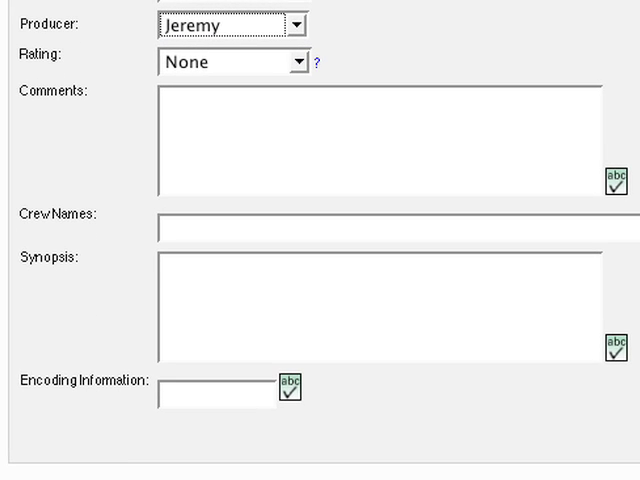
{"action": "type", "text": "Jeremy,"}
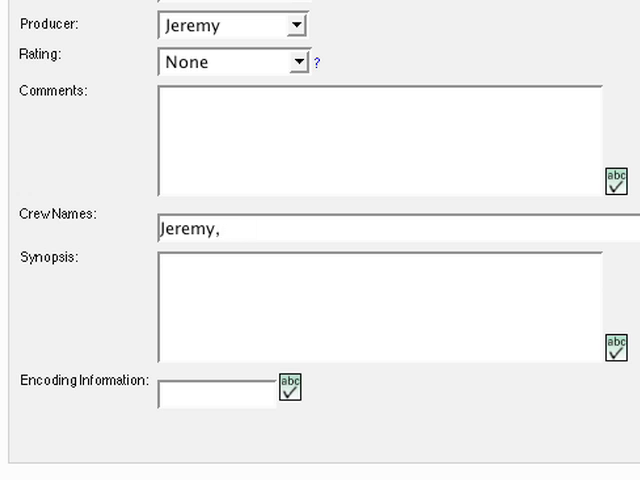
{"action": "type", "text": "A show a"}
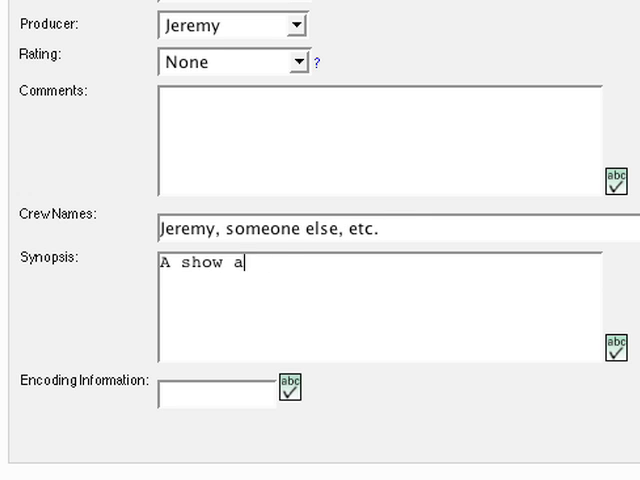
{"action": "type", "text": "bout creating show records in Cablecast"}
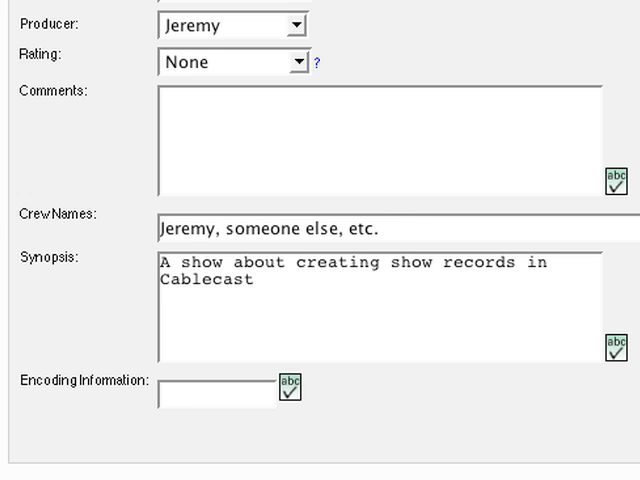
{"action": "type", "text": "H.264@4mbs"}
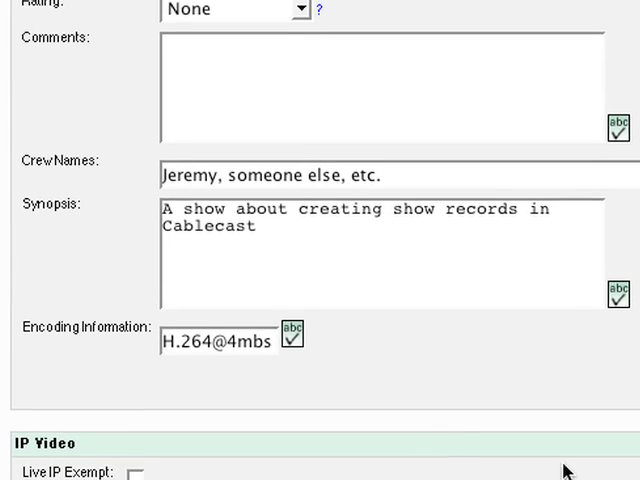
Step: Enable Live IP Exempt and On Demand, with transcode quality High
{"action": "scroll", "scroll_direction": "down", "scroll_amount": 3}
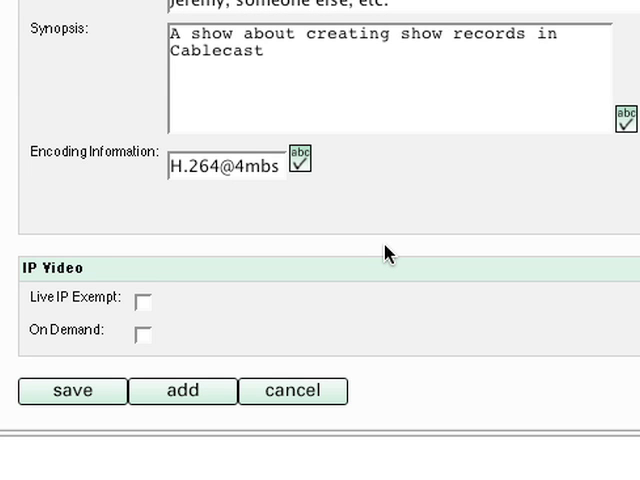
{"action": "left_click", "coordinate": [142, 300]}
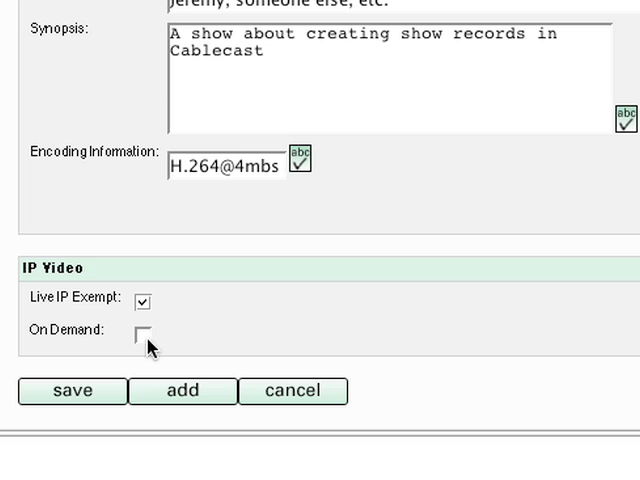
{"action": "left_click", "coordinate": [140, 334]}
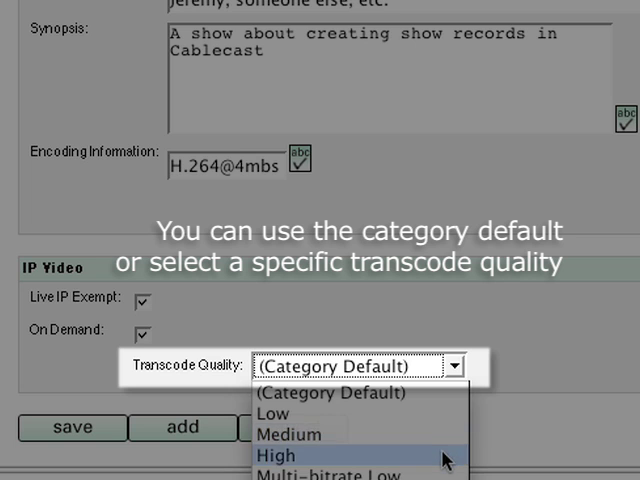
{"action": "left_click", "coordinate": [276, 452]}
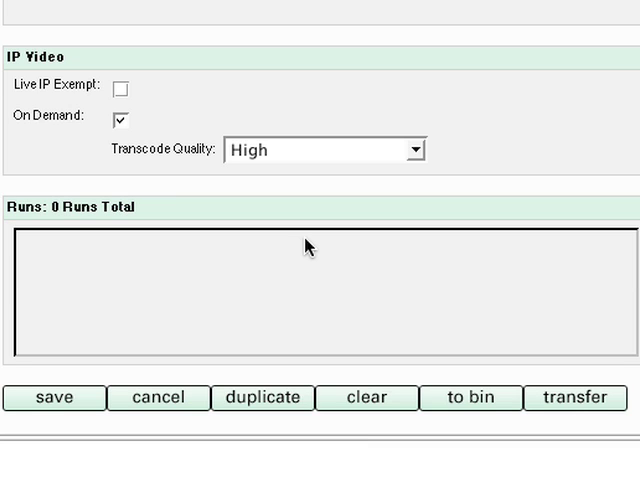
{"action": "mouse_move", "coordinate": [402, 304]}
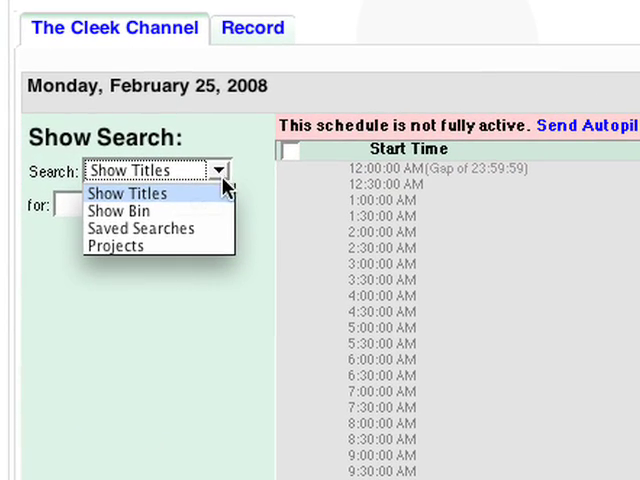
Step: Search the Show Bin and list its shows, showing 'My Show – show 021908'
{"action": "left_click", "coordinate": [118, 212]}
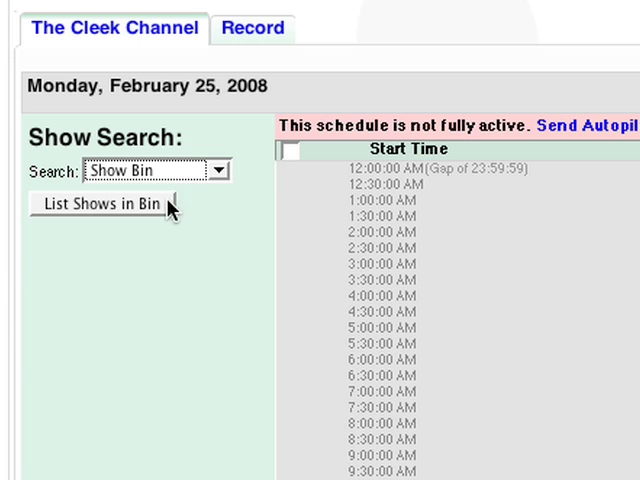
{"action": "left_click", "coordinate": [100, 204]}
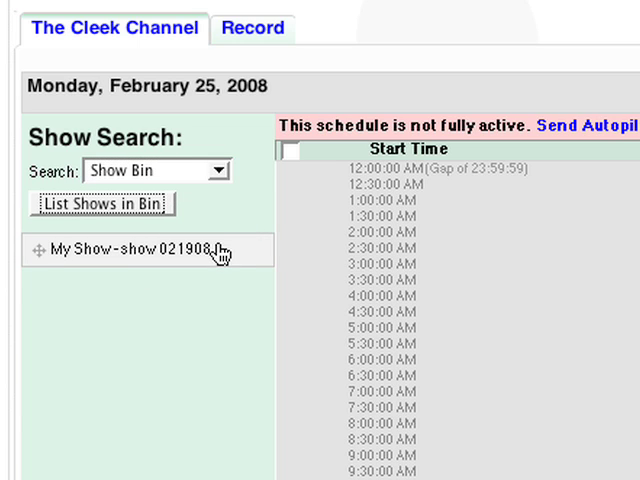